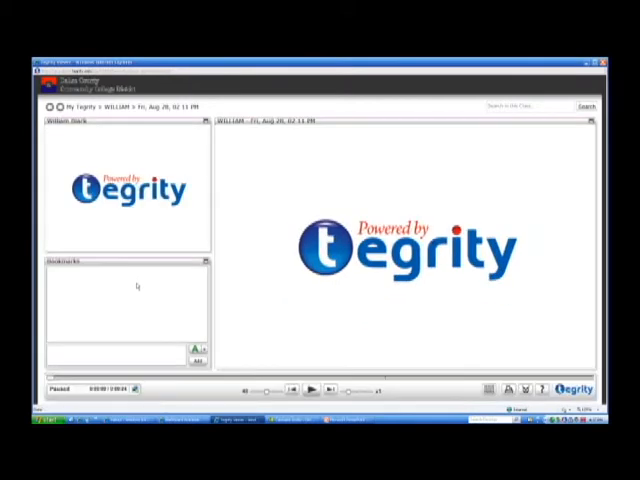
- Leave the Aug 28 lecture playback and return to the recorded classes list
left_click(310, 389)
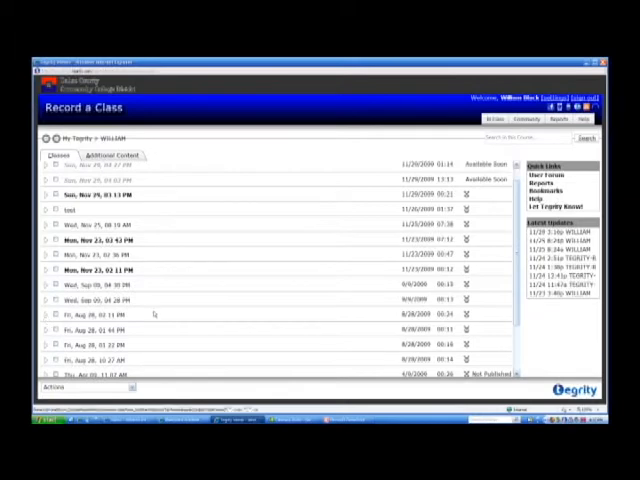
scroll("down", 3)
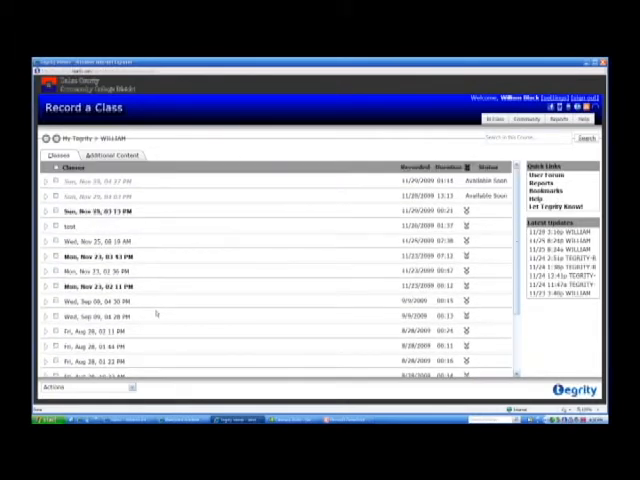
scroll("down", 3)
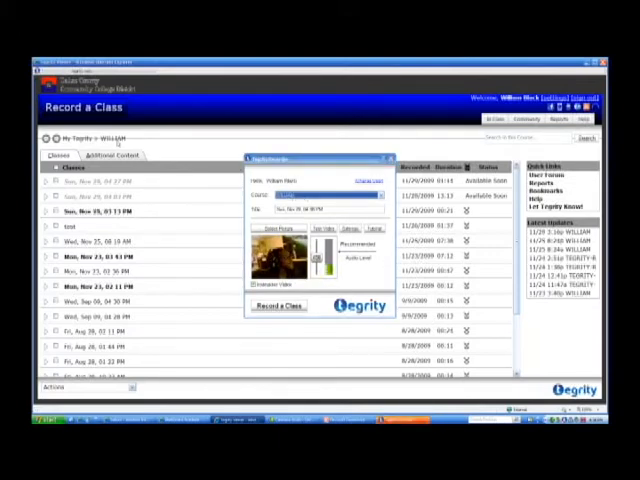
- Choose the course for the new recording in Tegrity Recorder's Course dropdown
left_click(377, 195)
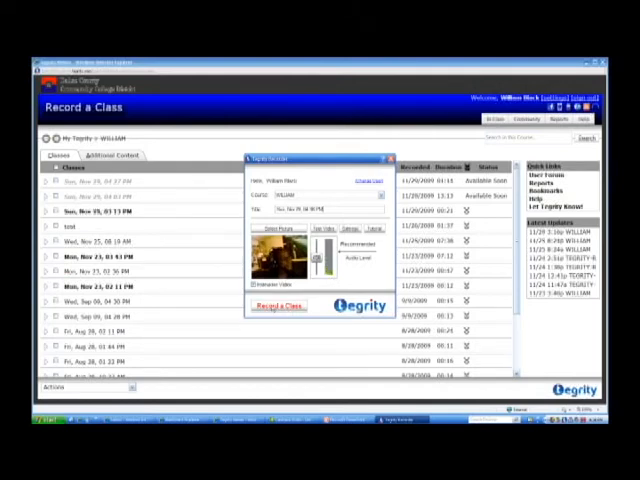
- Start recording the class from the Tegrity Recorder window
left_click(278, 306)
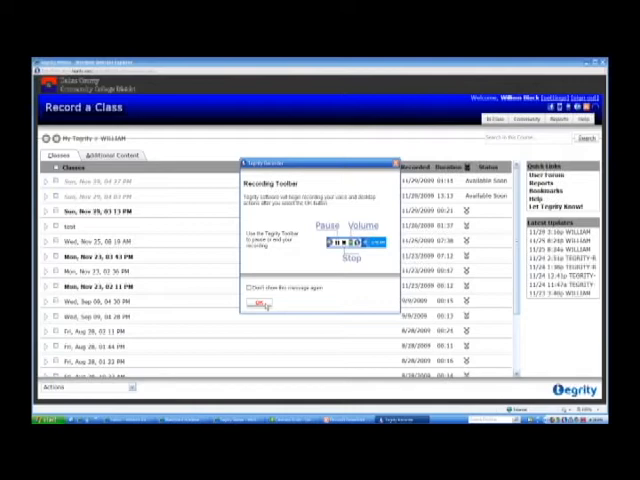
left_click(252, 303)
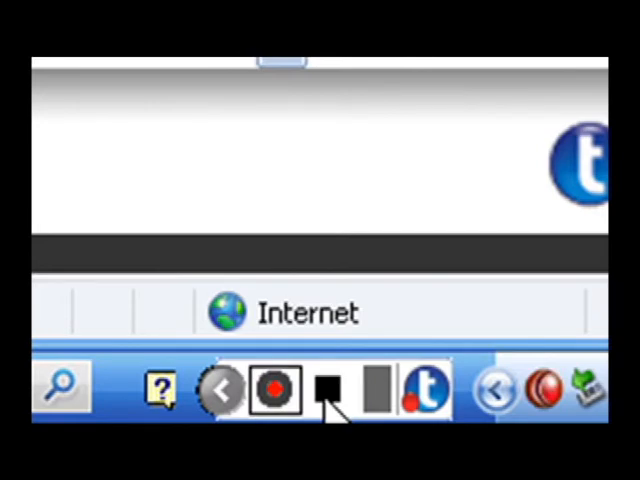
- Stop the class recording from the Tegrity toolbar to bring up the end-recording prompt
left_click(325, 388)
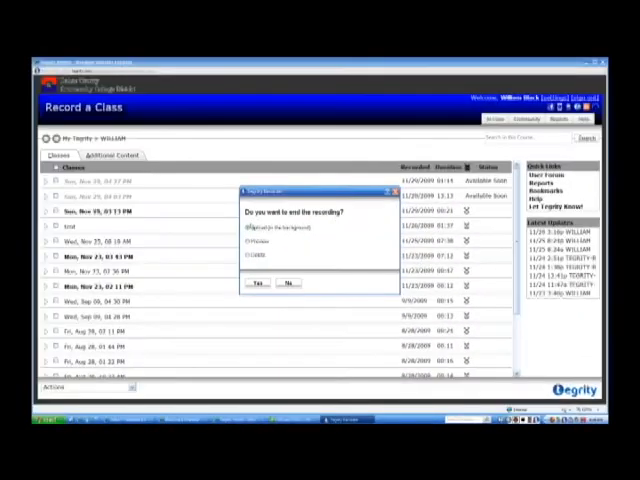